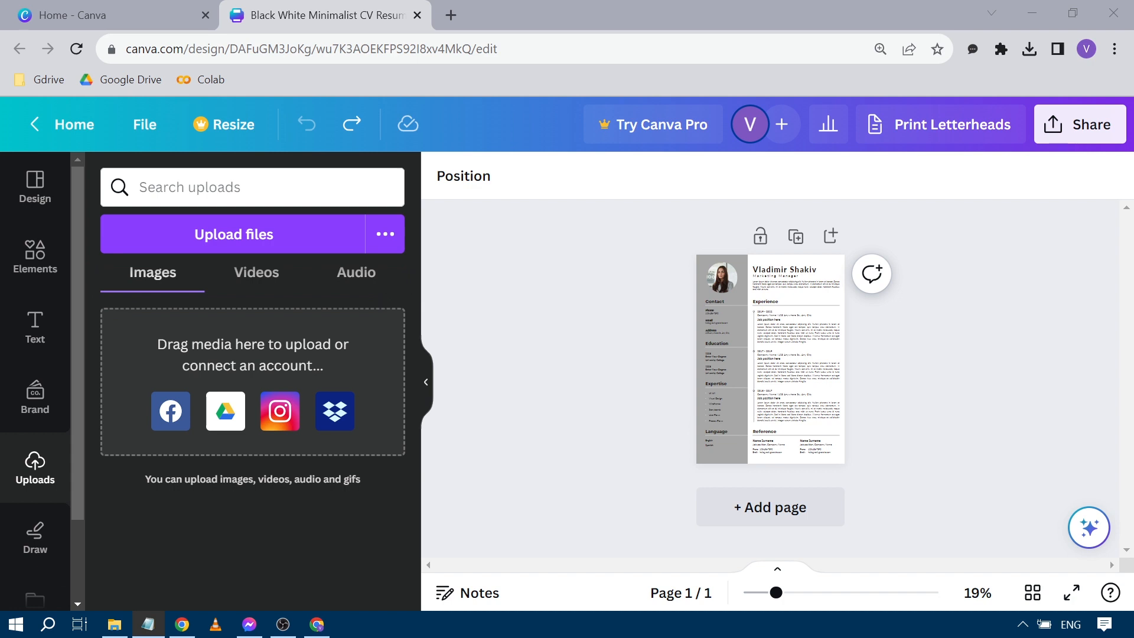
{"action": "mouse_move", "coordinate": [312, 239]}
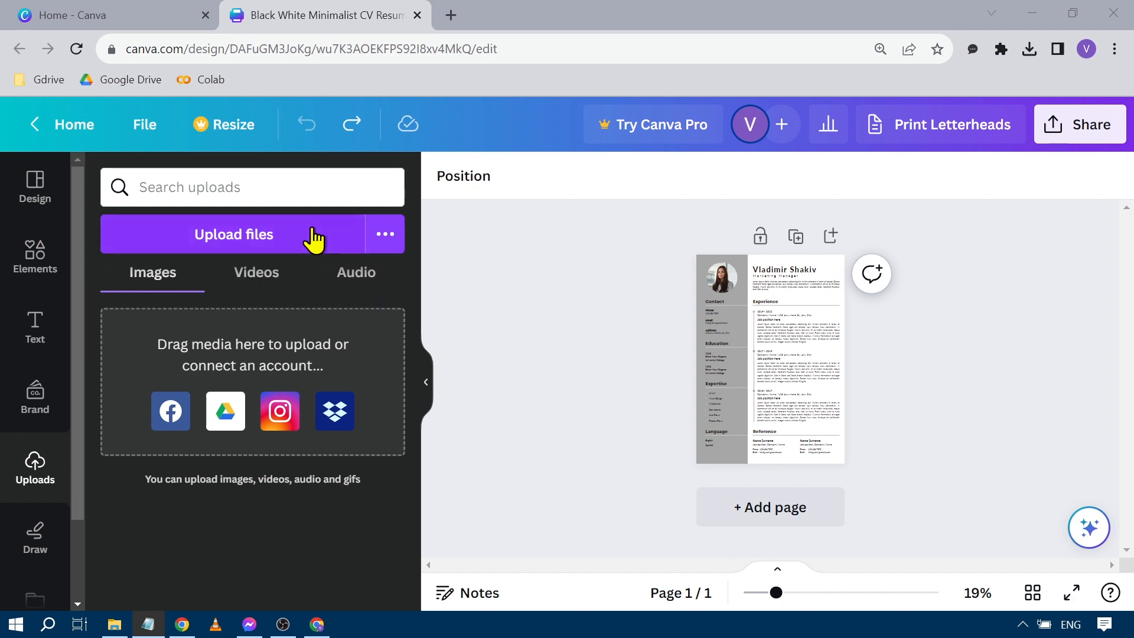
{"action": "mouse_move", "coordinate": [483, 295]}
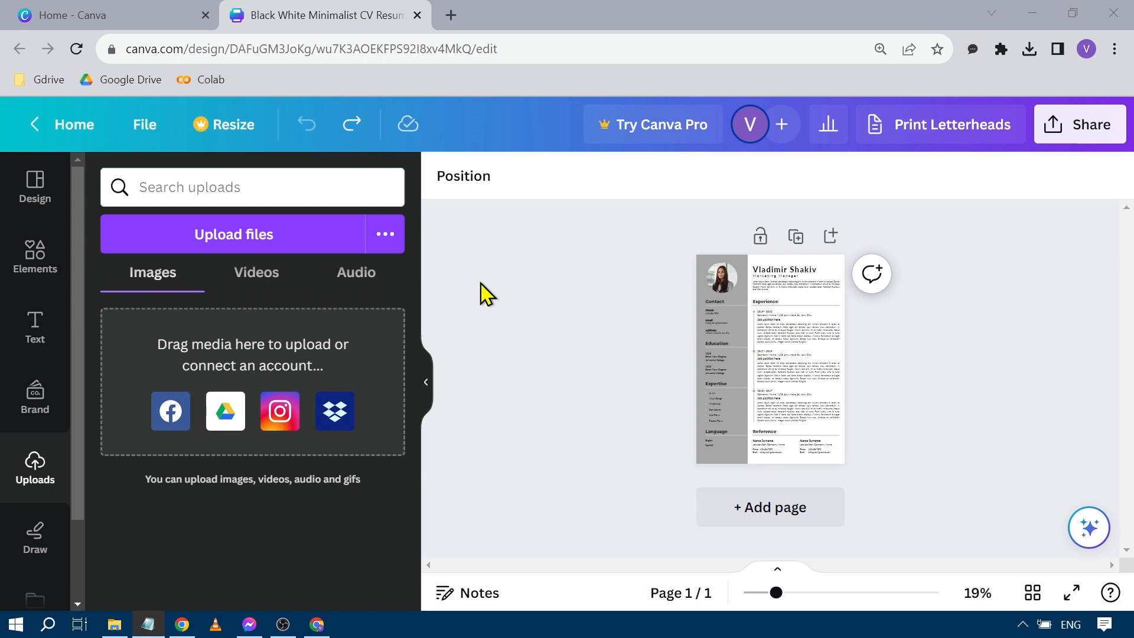
{"action": "mouse_move", "coordinate": [11, 436]}
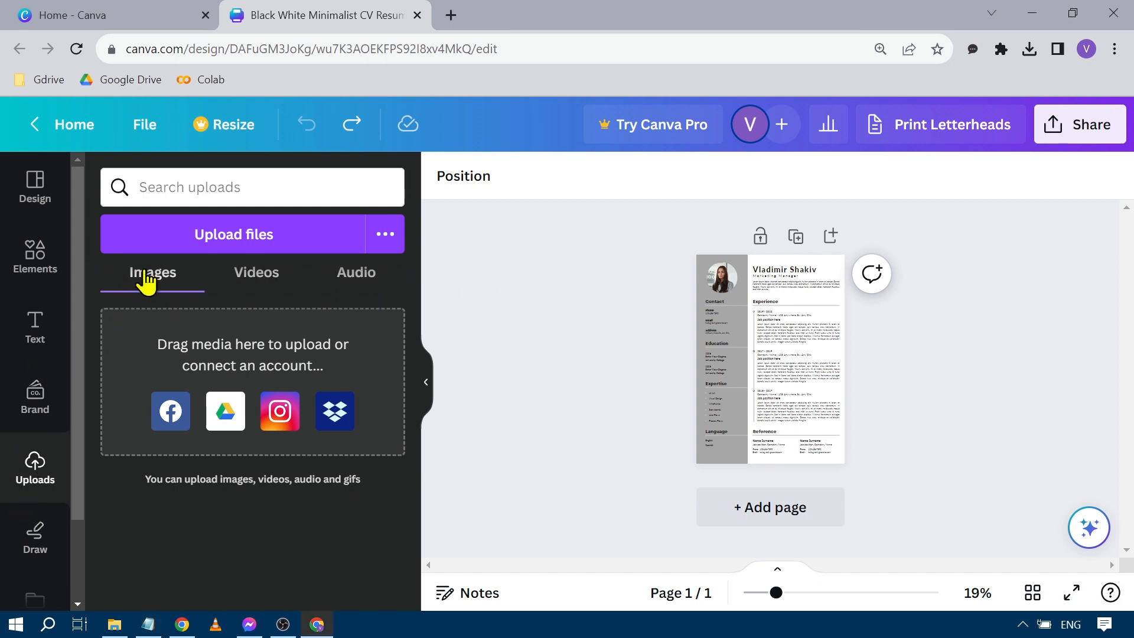
{"action": "mouse_move", "coordinate": [169, 440]}
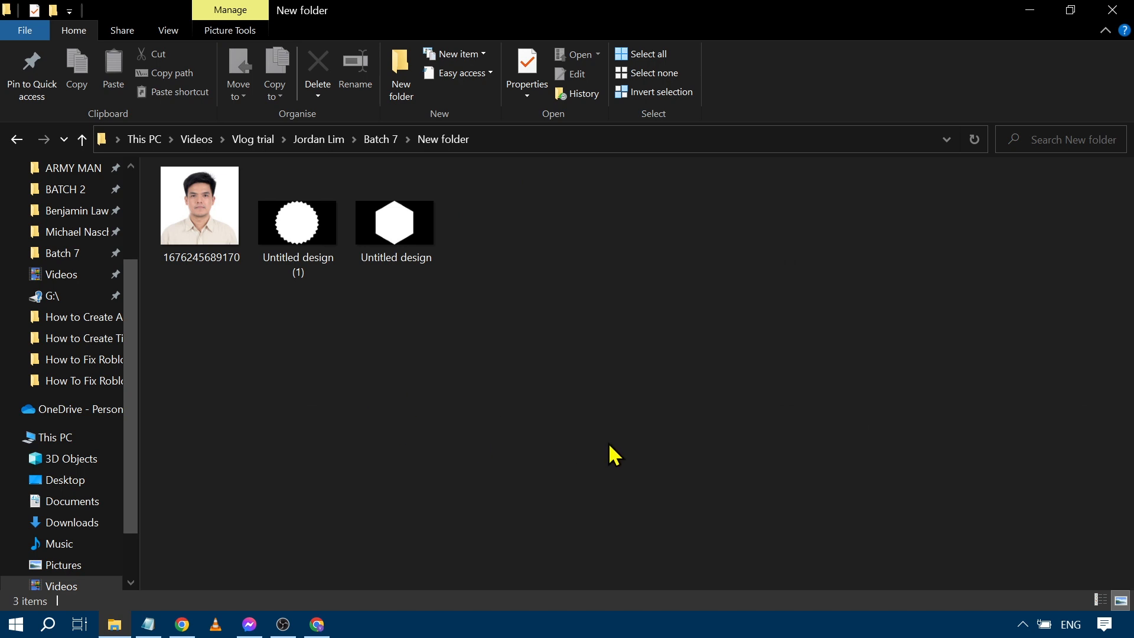
{"action": "mouse_move", "coordinate": [635, 416]}
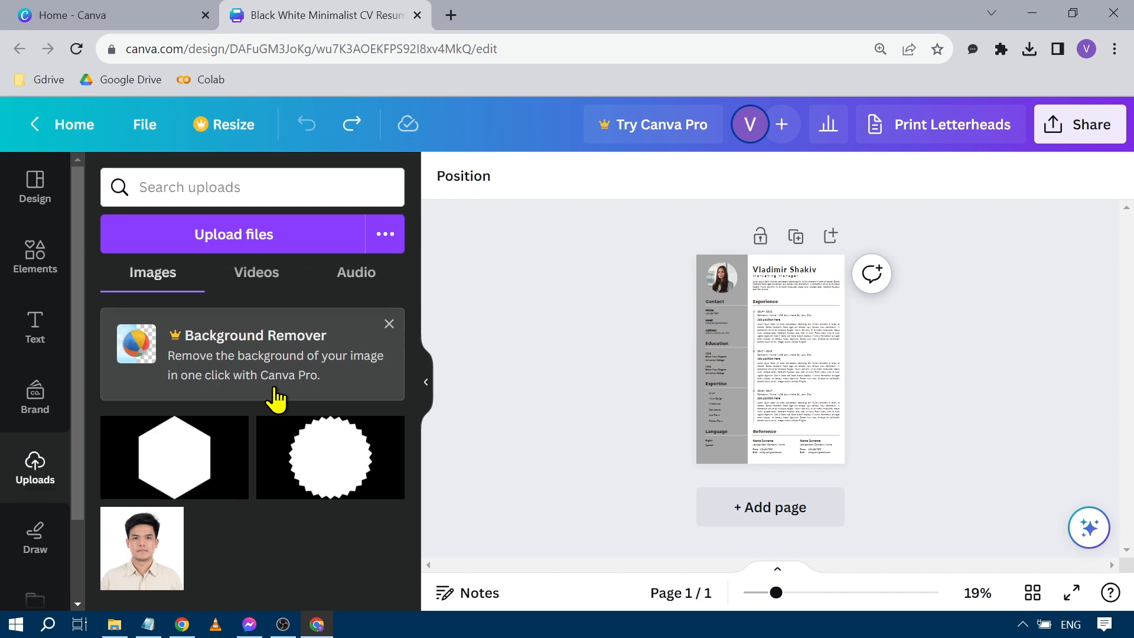
{"action": "mouse_move", "coordinate": [35, 539]}
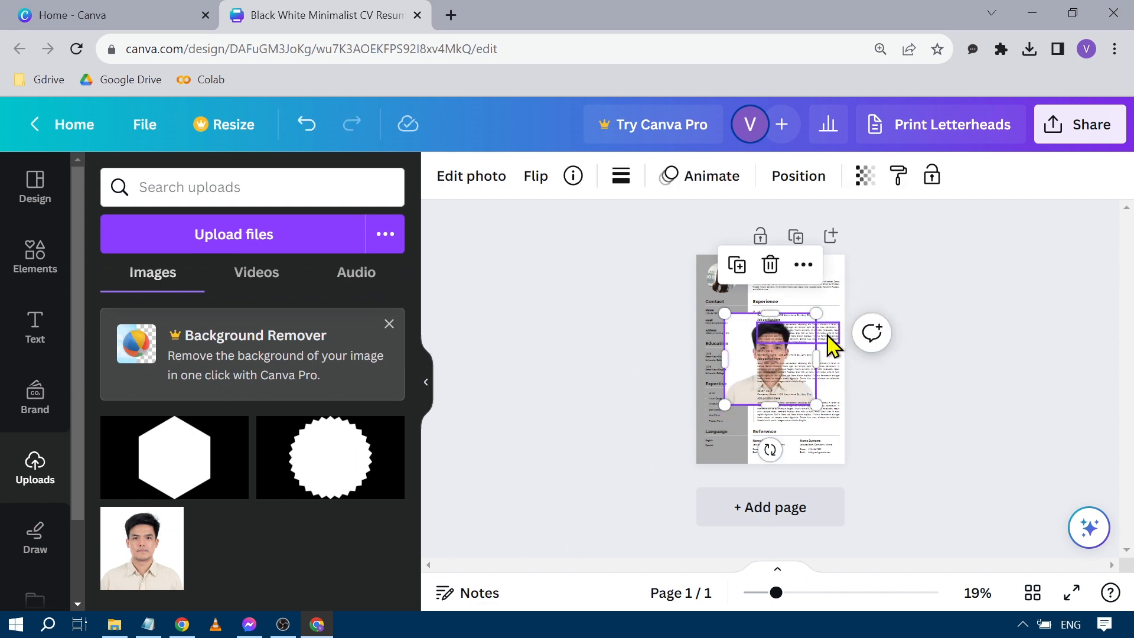
{"action": "left_click", "coordinate": [329, 457]}
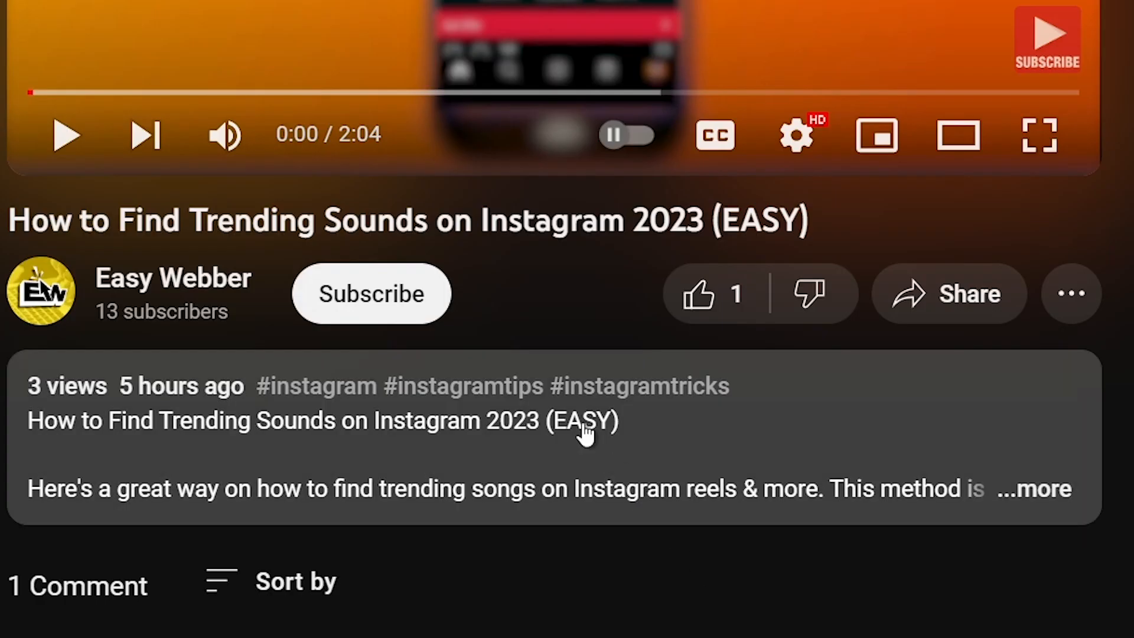
{"action": "left_click", "coordinate": [370, 293]}
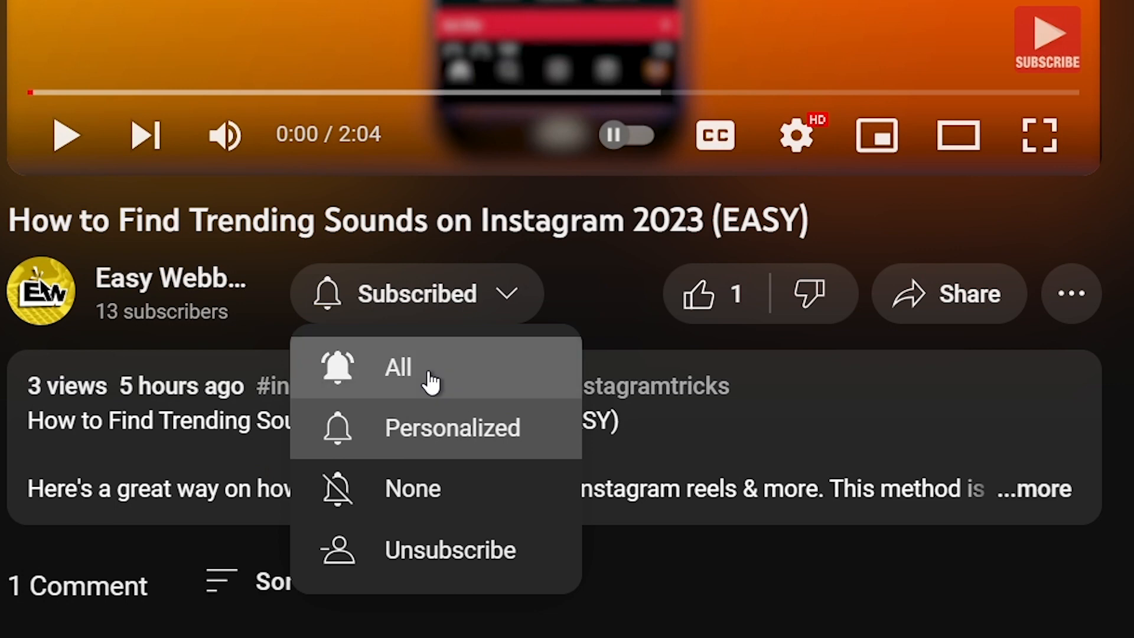